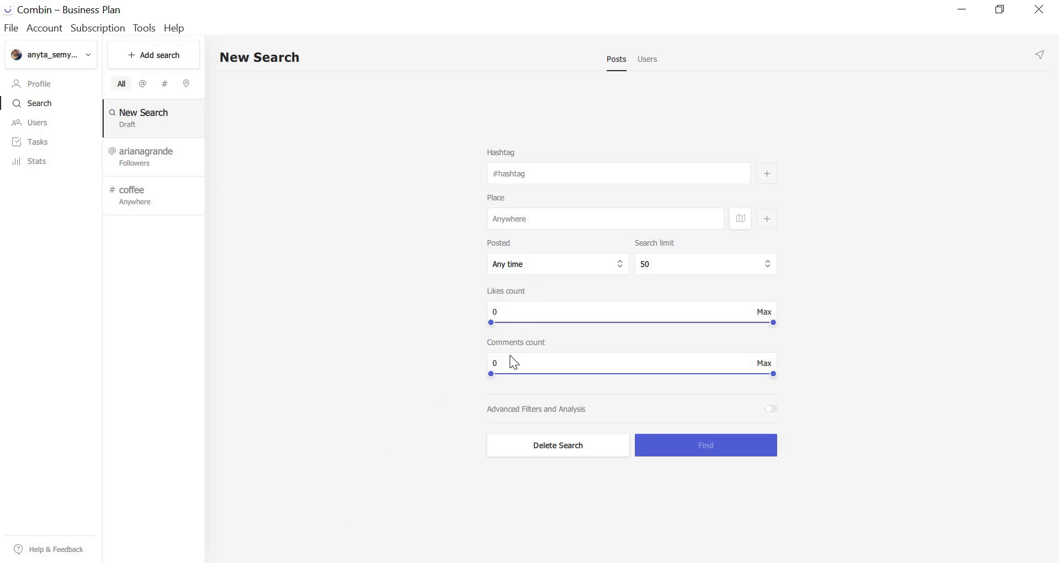
pyautogui.moveTo(498, 344)
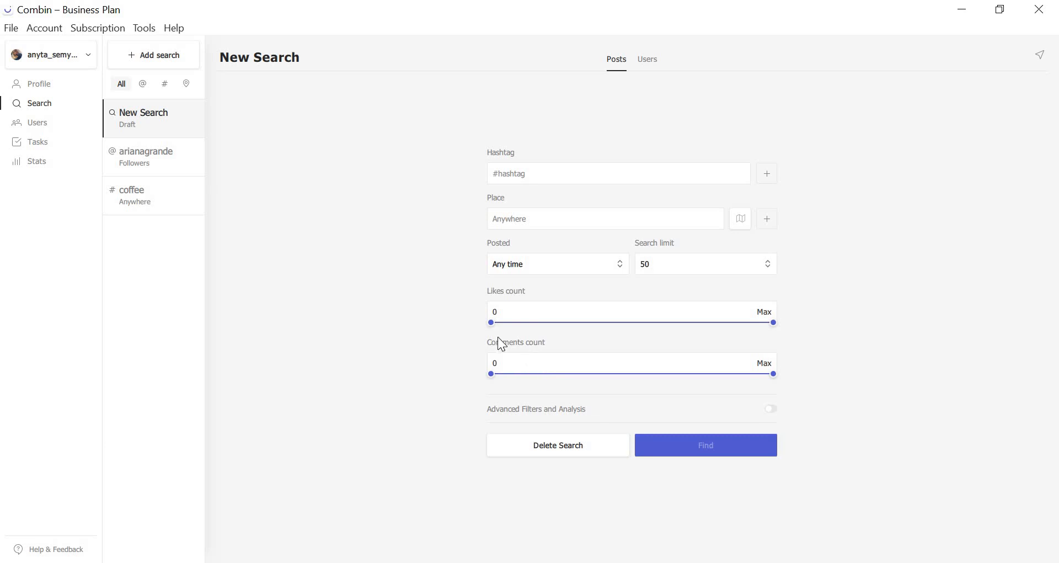
pyautogui.moveTo(517, 298)
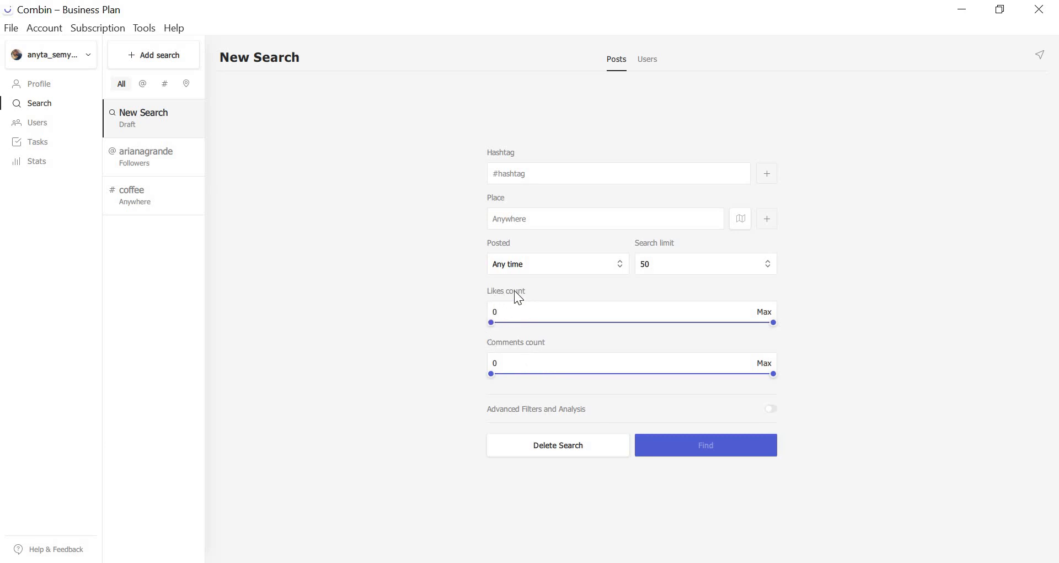
pyautogui.moveTo(513, 339)
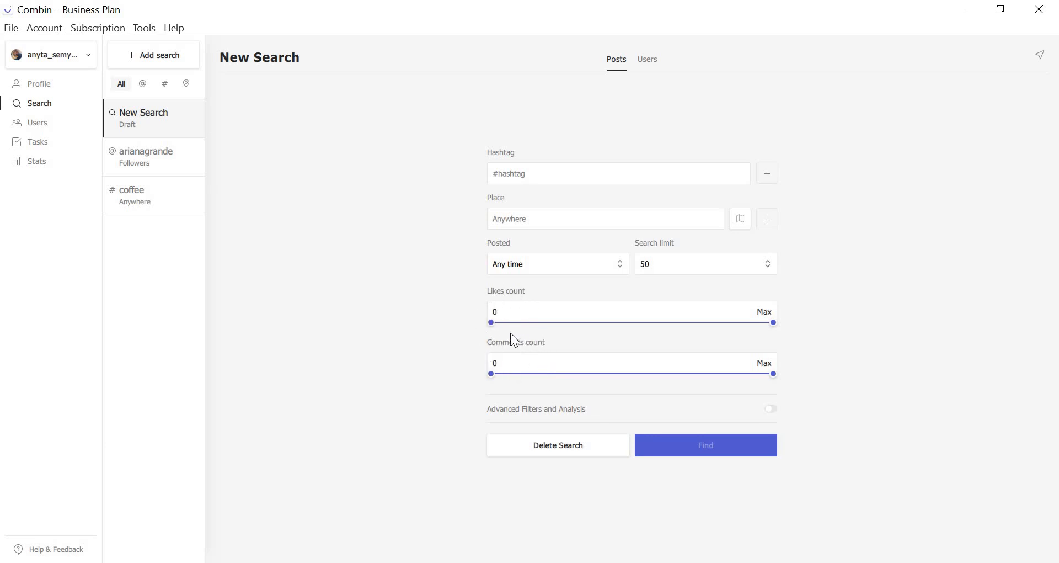
# Narrow likes to 60–503 and comments to 0–306 with the count sliders.
pyautogui.moveTo(491, 322); pyautogui.dragTo(511, 322)
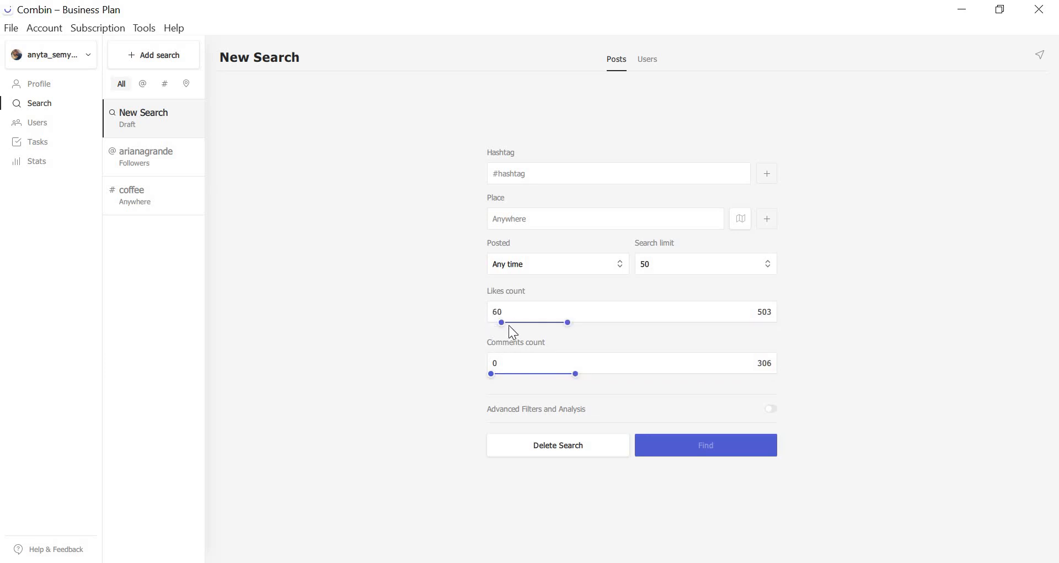
pyautogui.moveTo(500, 376)
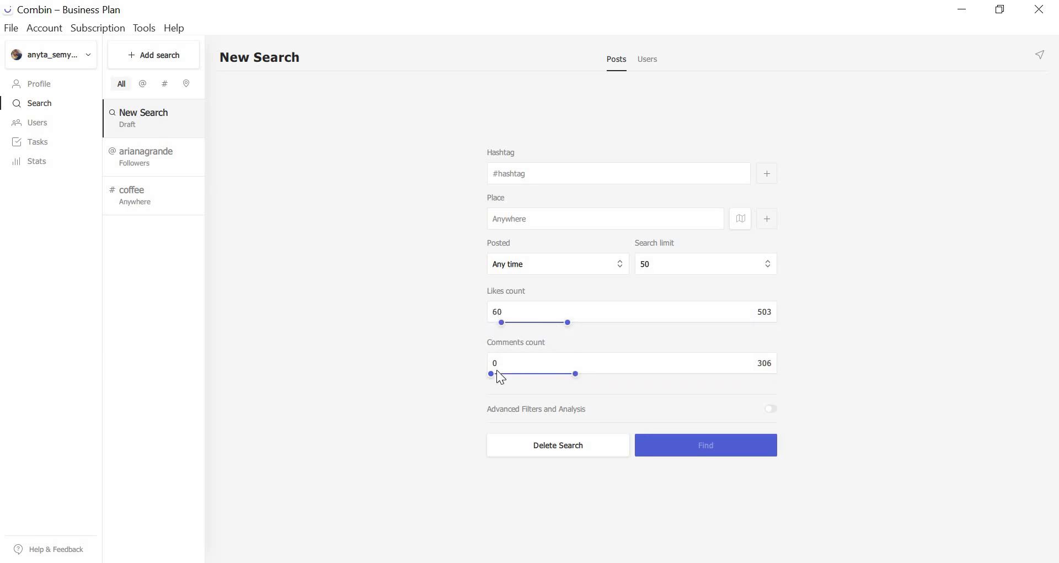
pyautogui.moveTo(583, 383)
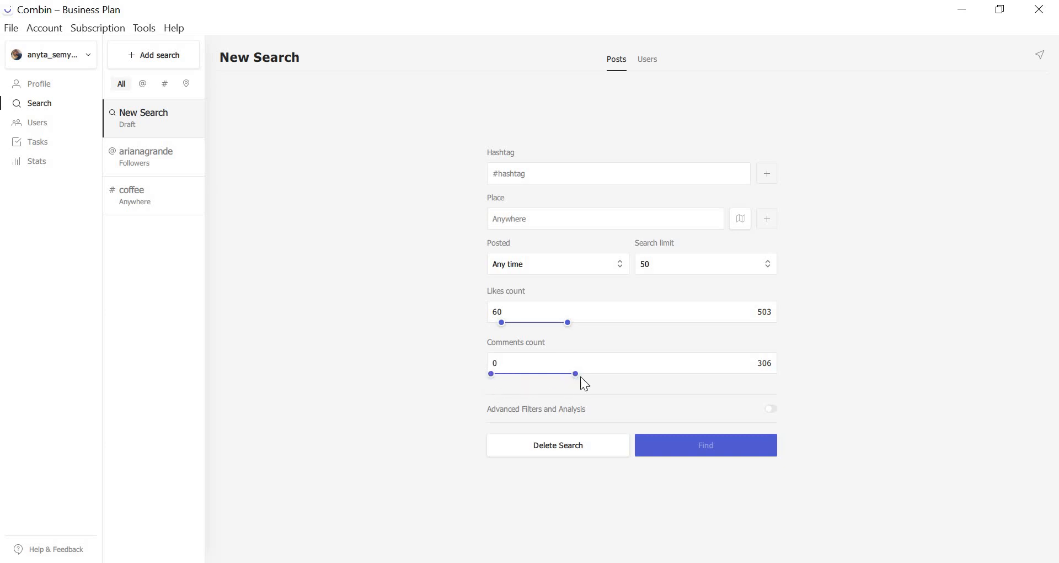
pyautogui.moveTo(554, 398)
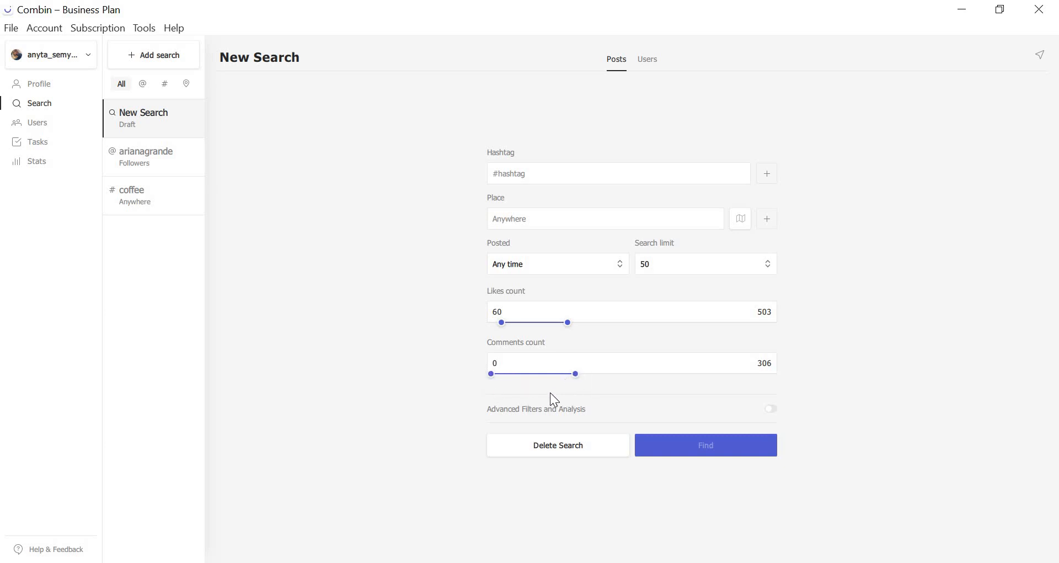
pyautogui.moveTo(547, 397)
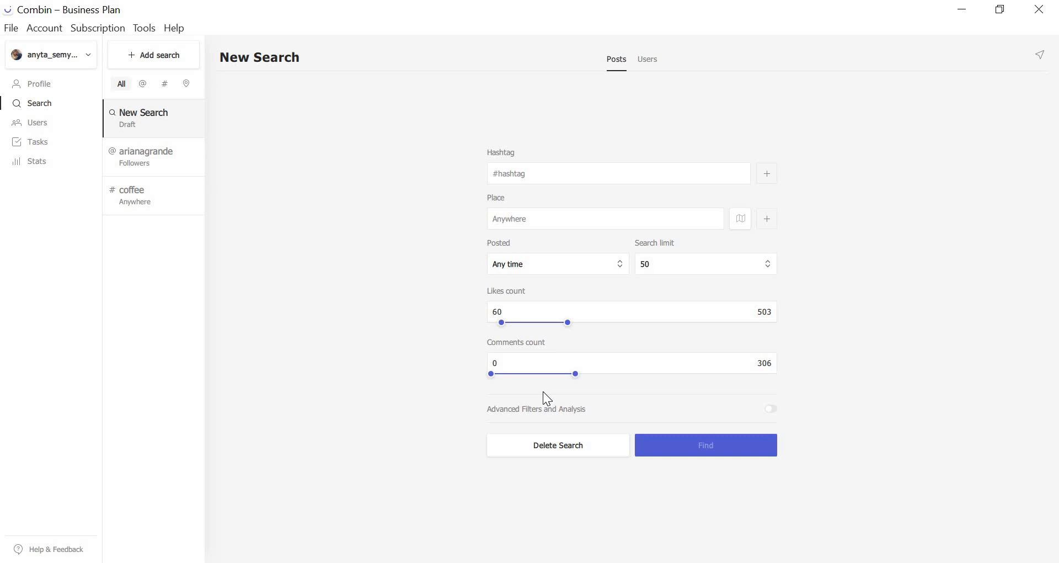
pyautogui.moveTo(511, 402)
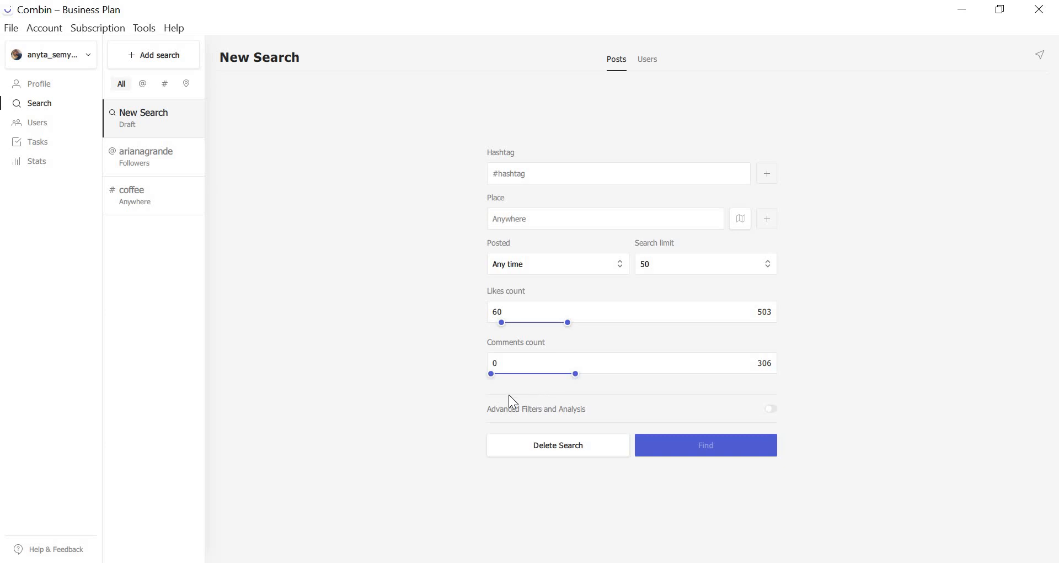
pyautogui.moveTo(566, 417)
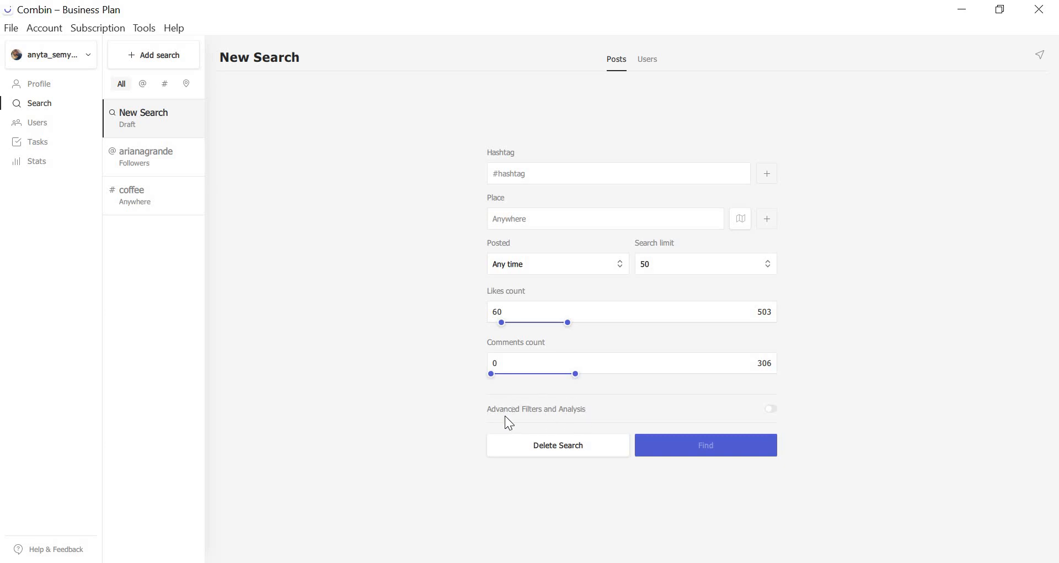
pyautogui.moveTo(445, 304)
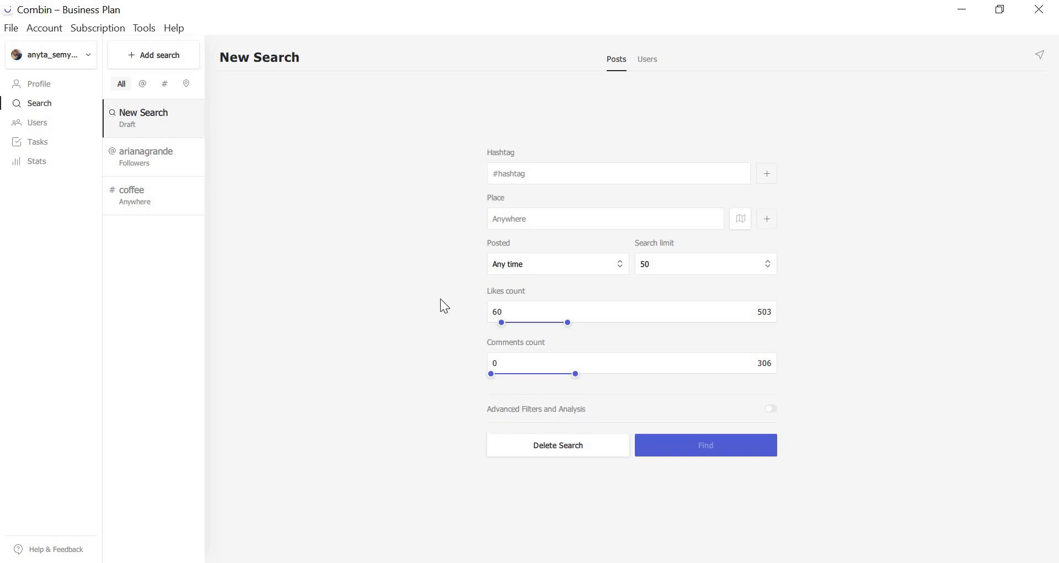
pyautogui.moveTo(422, 259)
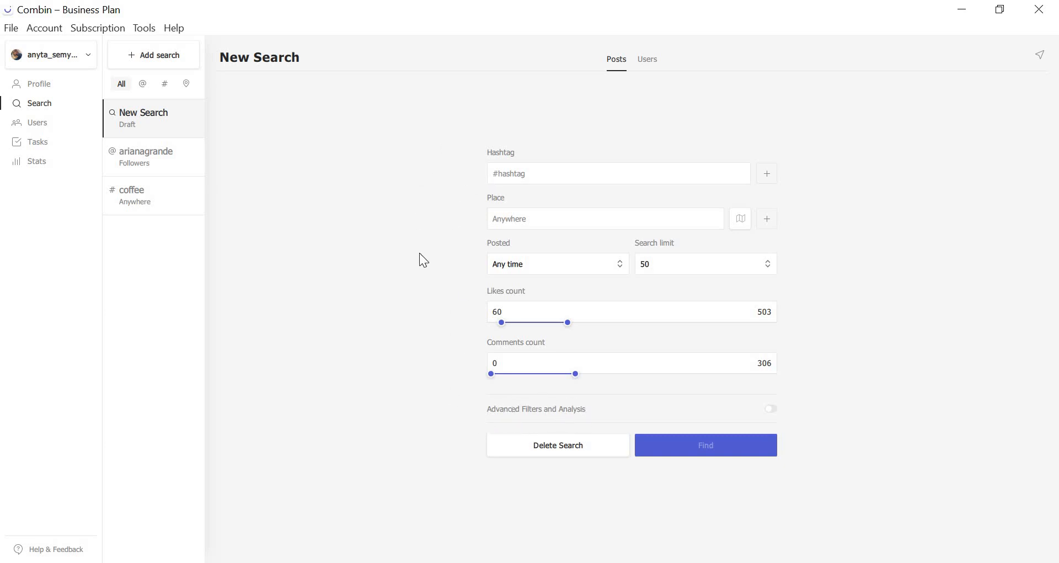
pyautogui.moveTo(449, 364)
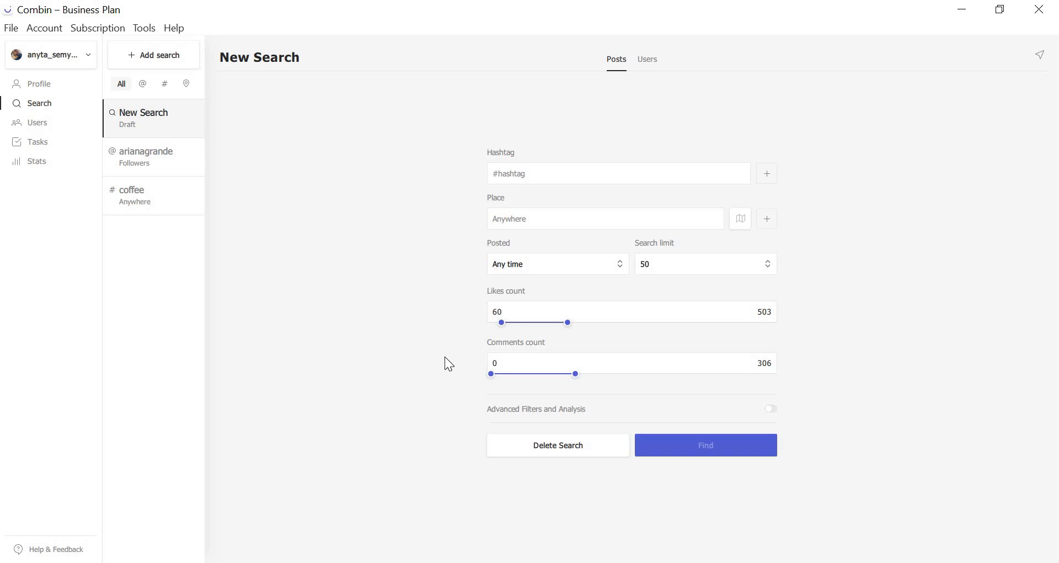
pyautogui.moveTo(774, 412)
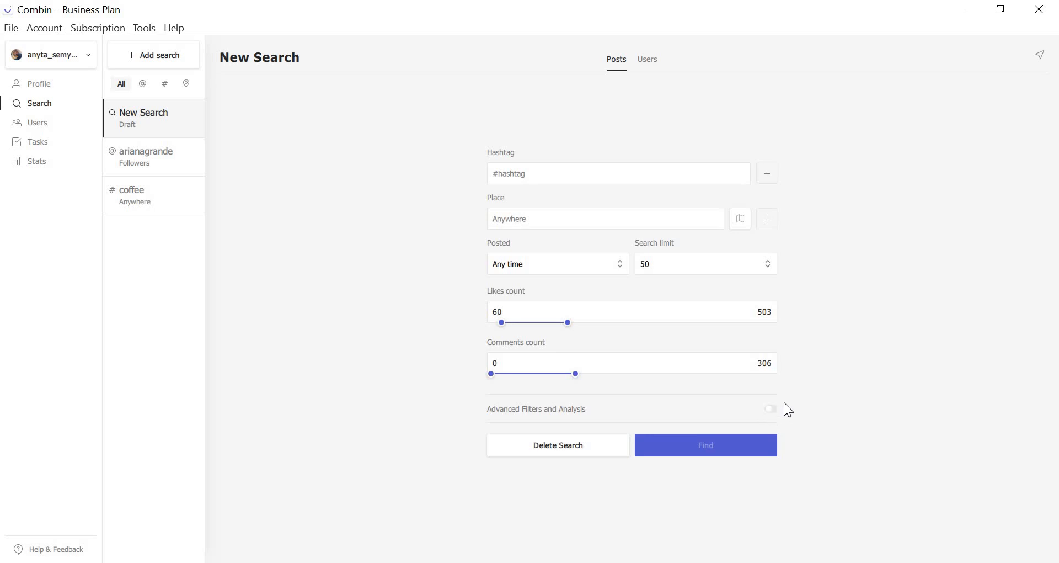
# Enable Advanced Filters and Analysis, then review the Gender and Language dropdown choices.
pyautogui.click(769, 409)
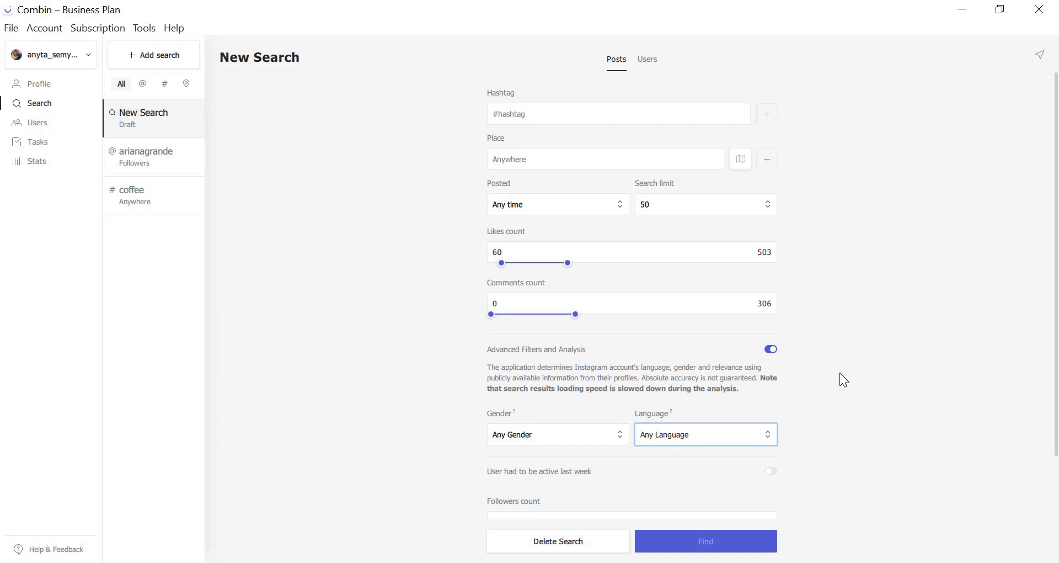
pyautogui.moveTo(551, 446)
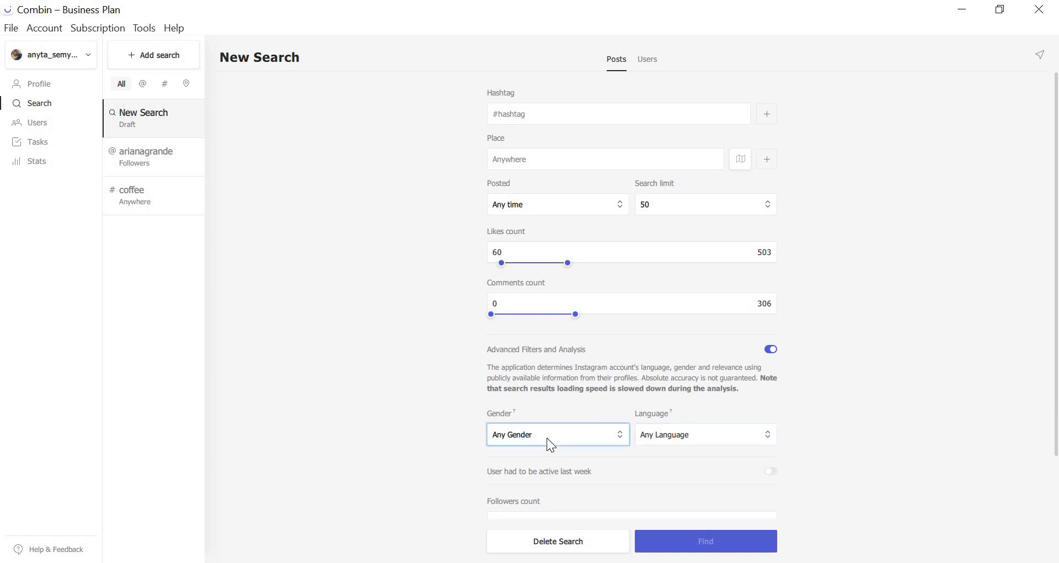
pyautogui.click(704, 434)
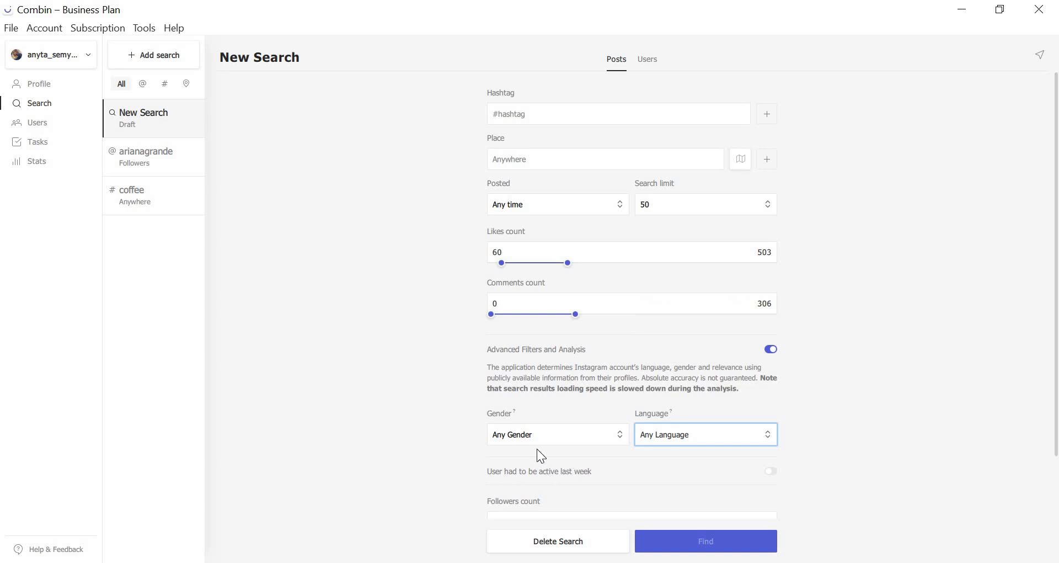
pyautogui.scroll(-3)
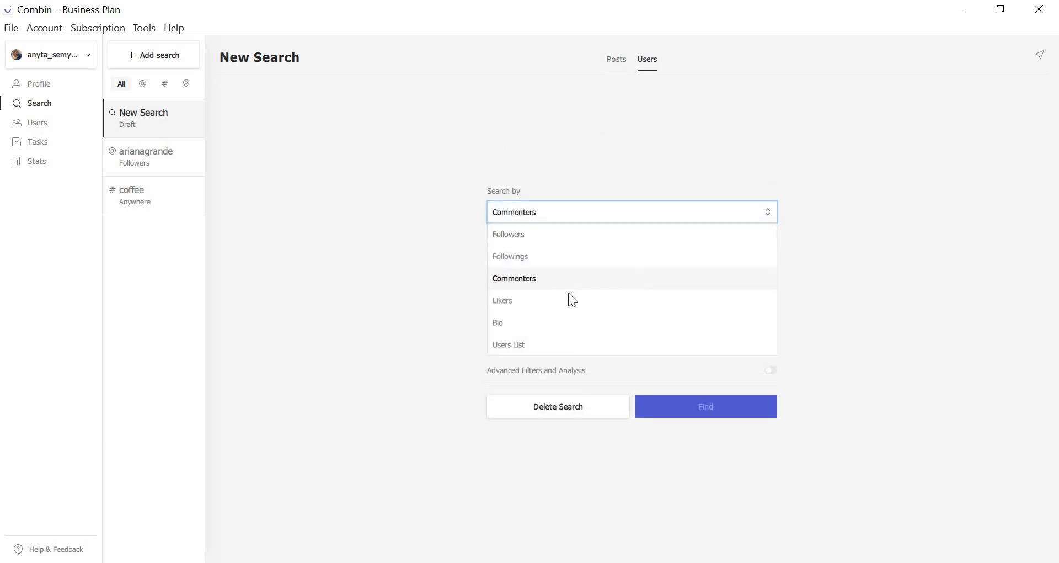
pyautogui.moveTo(576, 305)
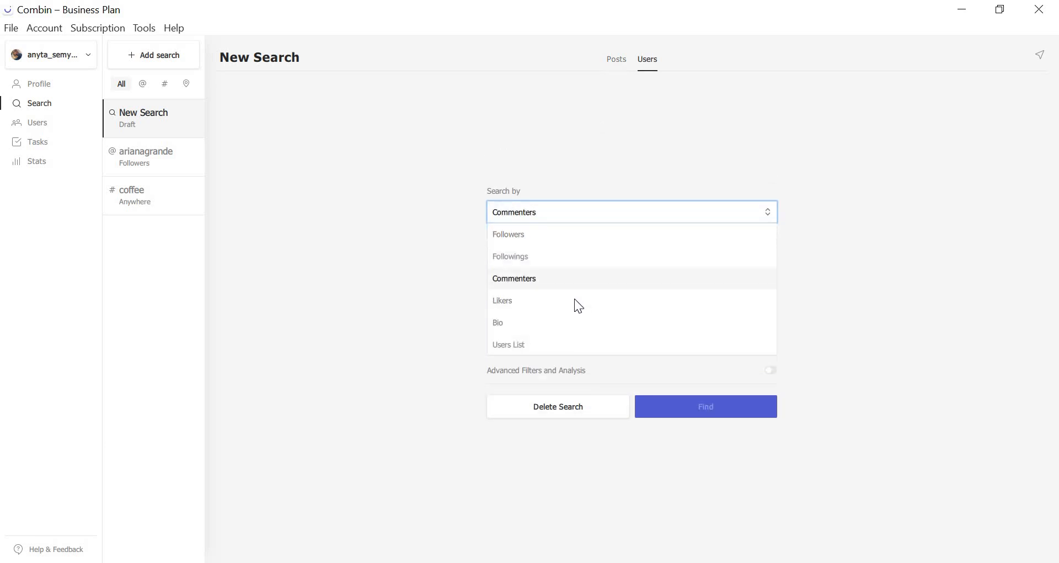
pyautogui.moveTo(577, 291)
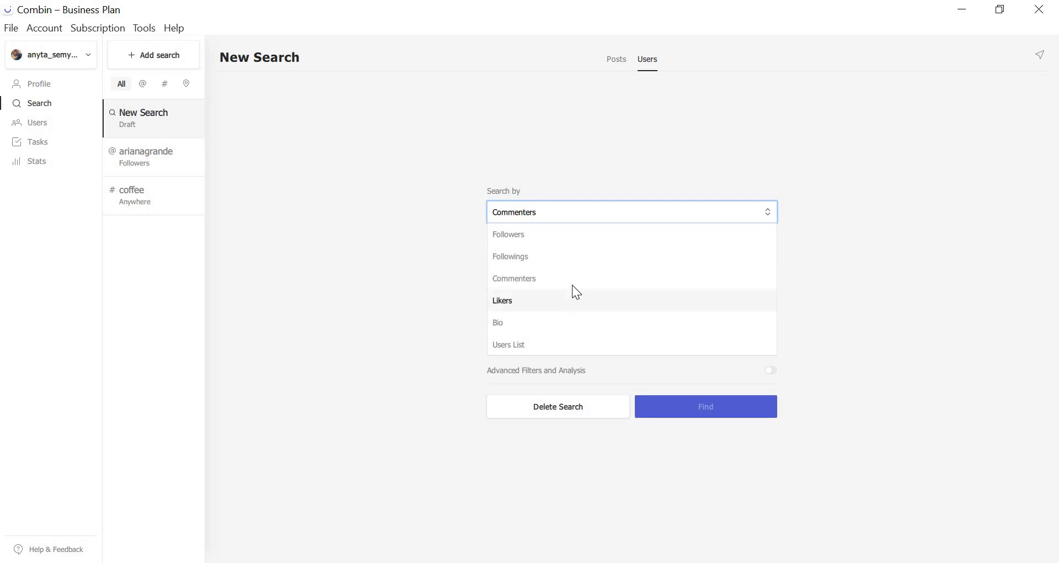
# Search users by Commenters on the pasted post link with limit 25.
pyautogui.click(513, 277)
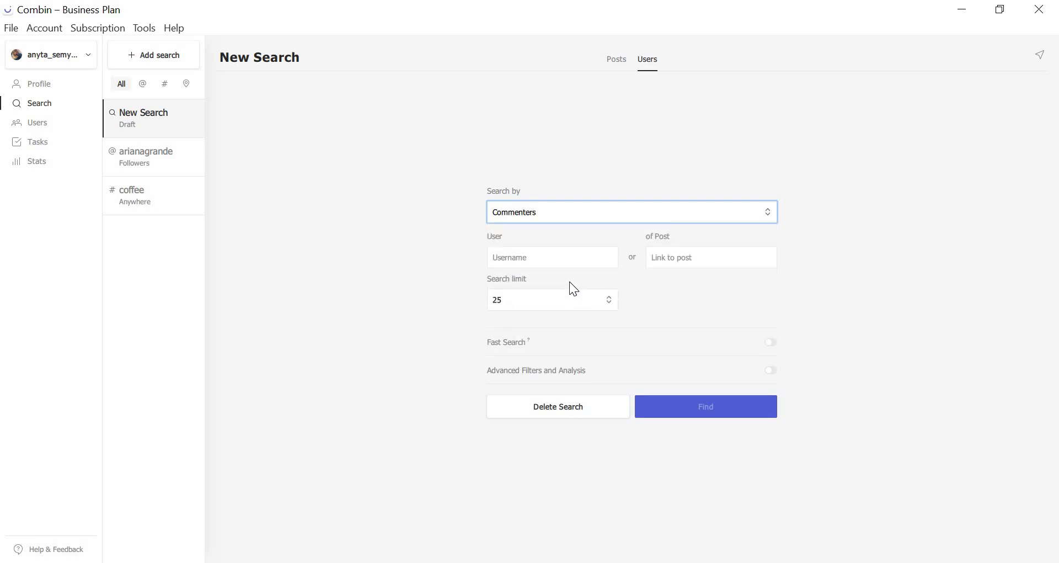
pyautogui.moveTo(572, 294)
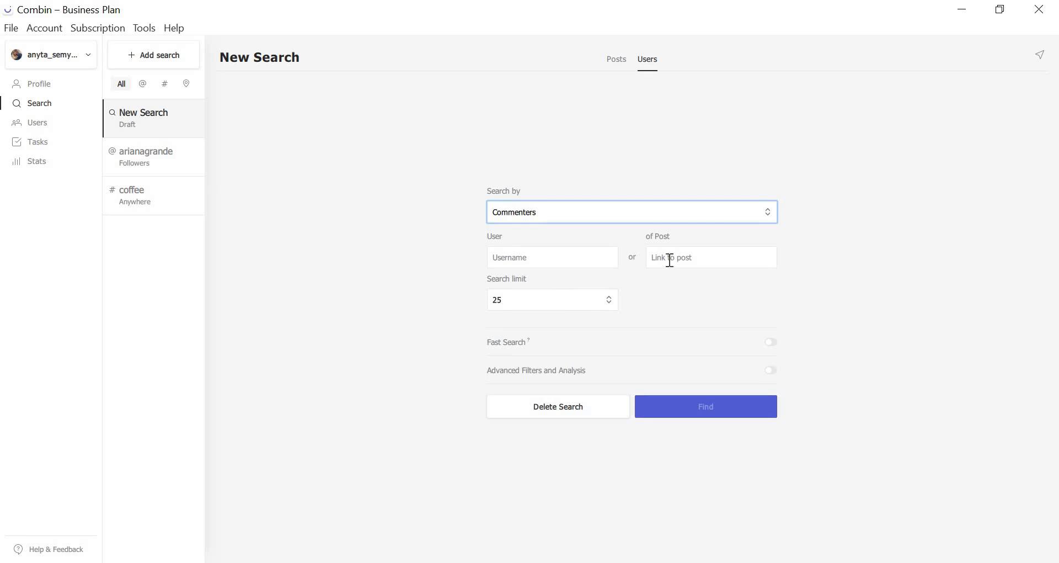
pyautogui.rightClick(671, 258)
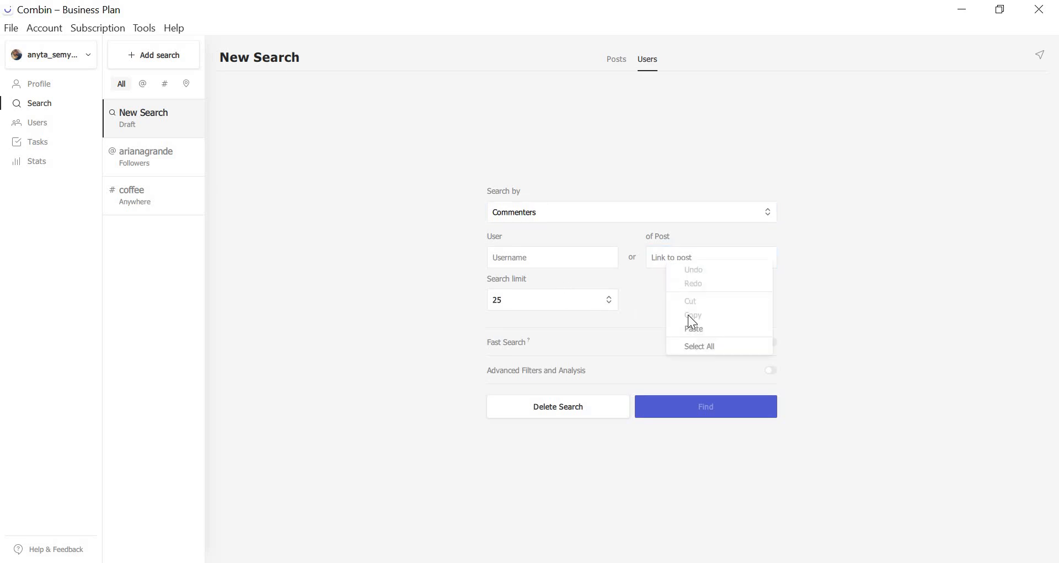
pyautogui.click(693, 330)
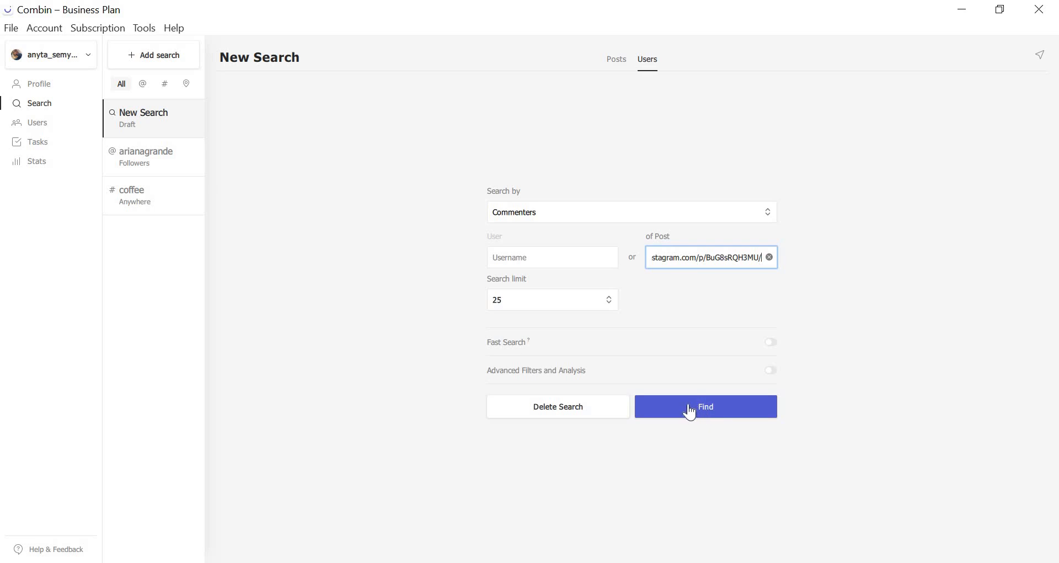
pyautogui.click(630, 212)
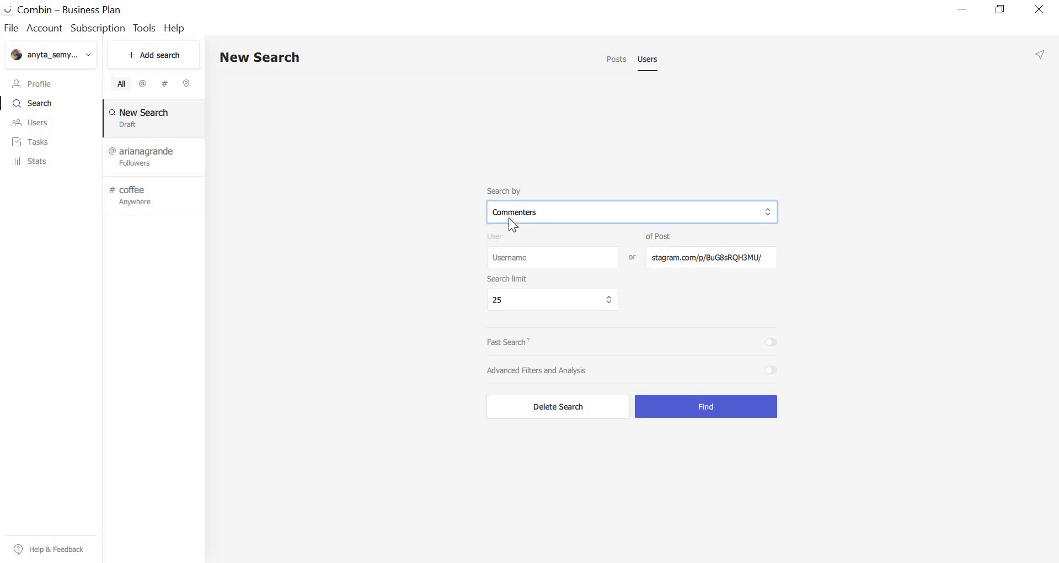
# Try Search by Bio with the keyphrase 'fitness', then return to Commenters.
pyautogui.click(630, 212)
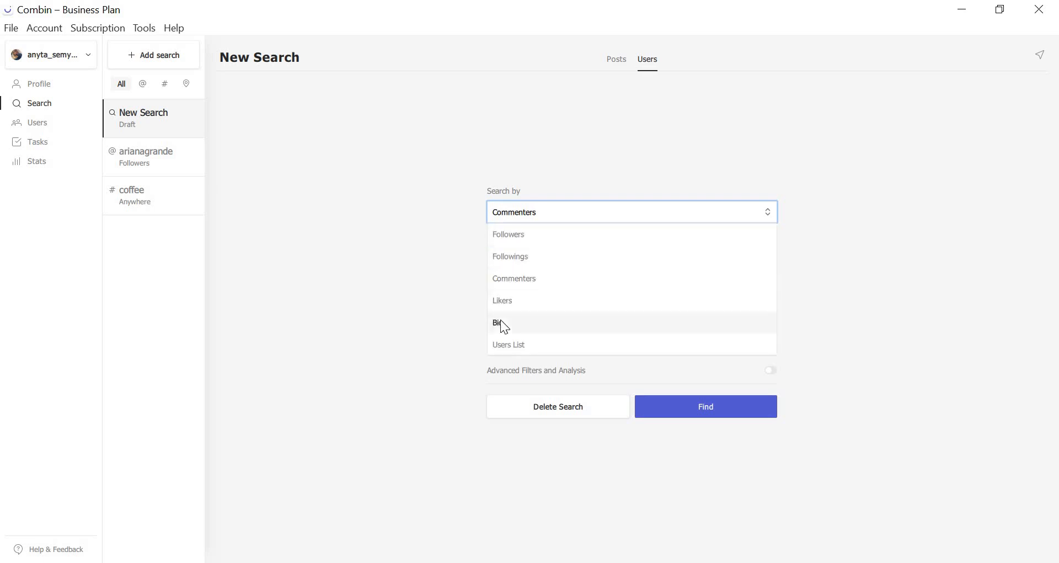
pyautogui.click(497, 323)
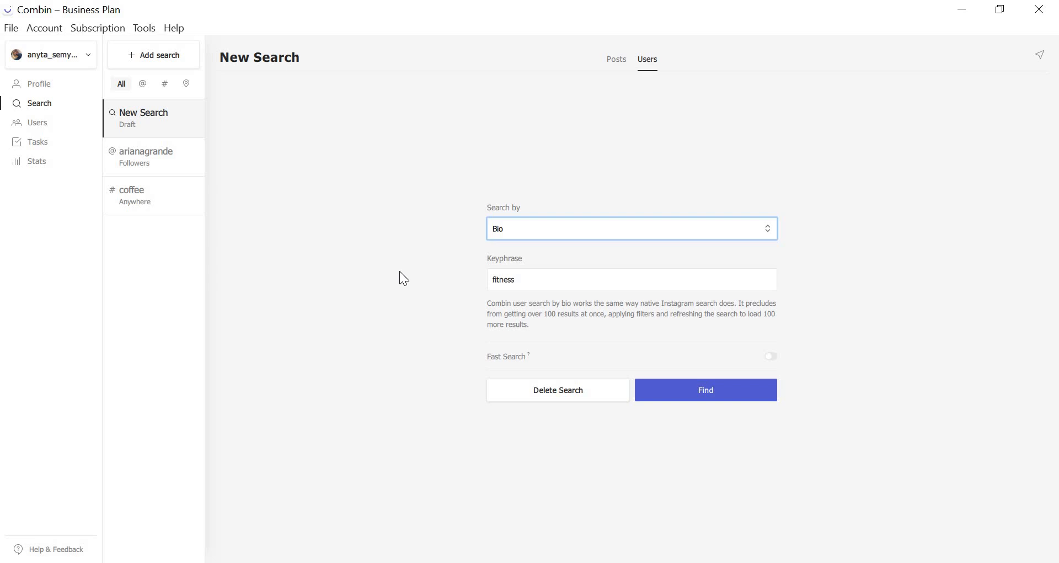
pyautogui.click(608, 279)
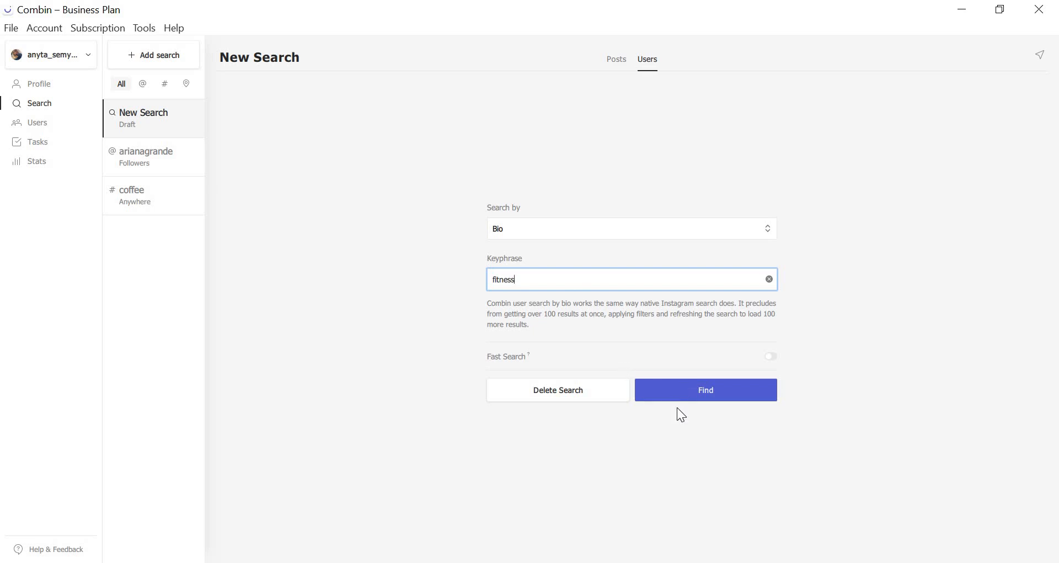
pyautogui.click(630, 228)
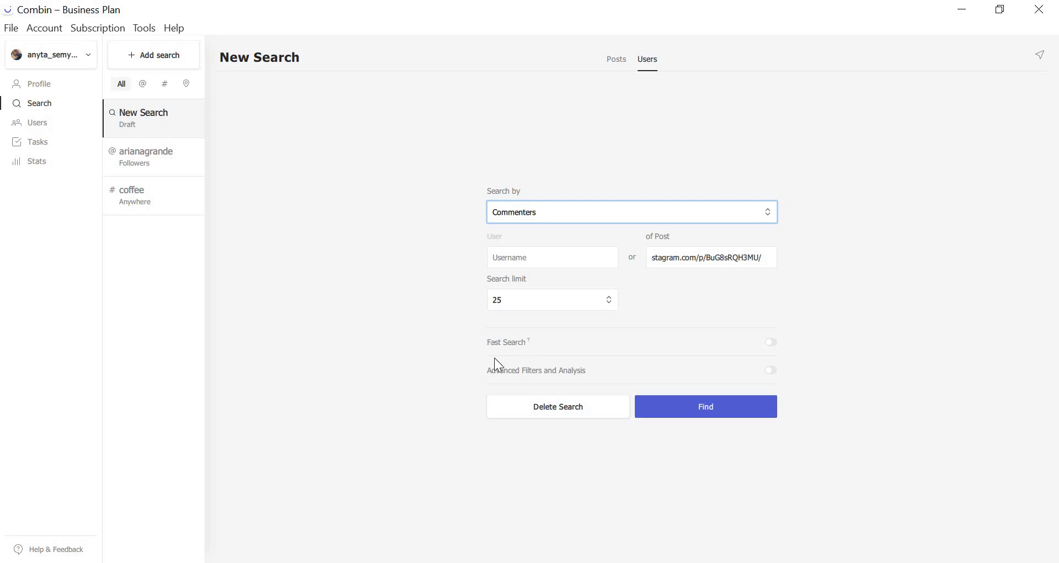
pyautogui.moveTo(526, 352)
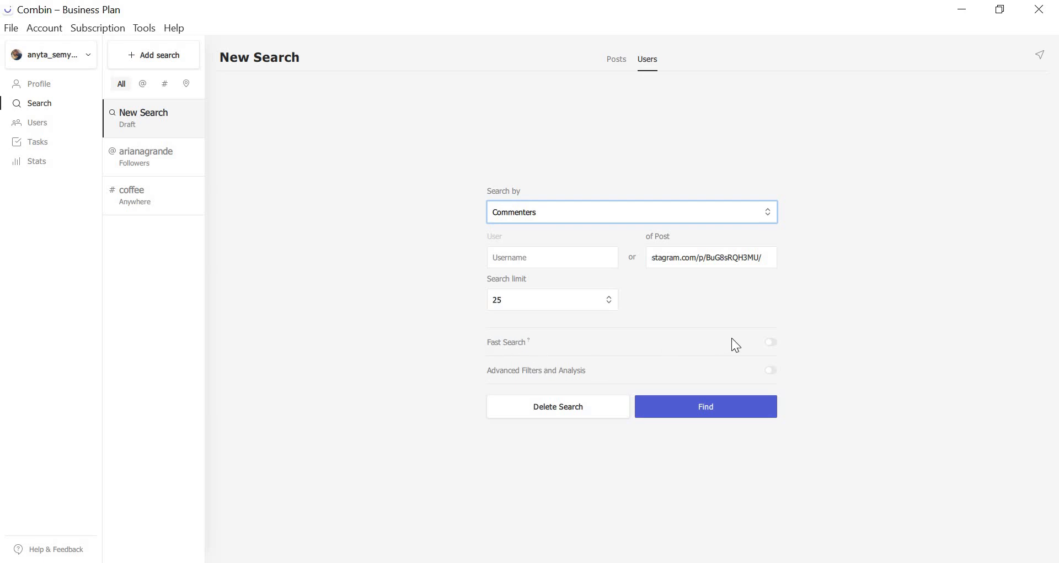
# Enable the Fast Search toggle for the Commenters search.
pyautogui.click(770, 342)
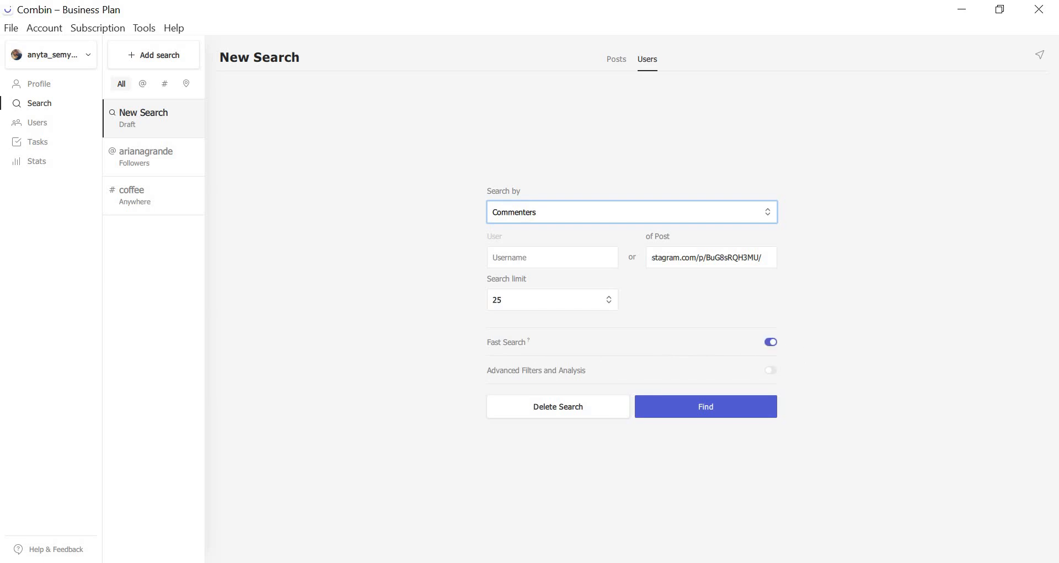
pyautogui.moveTo(219, 191)
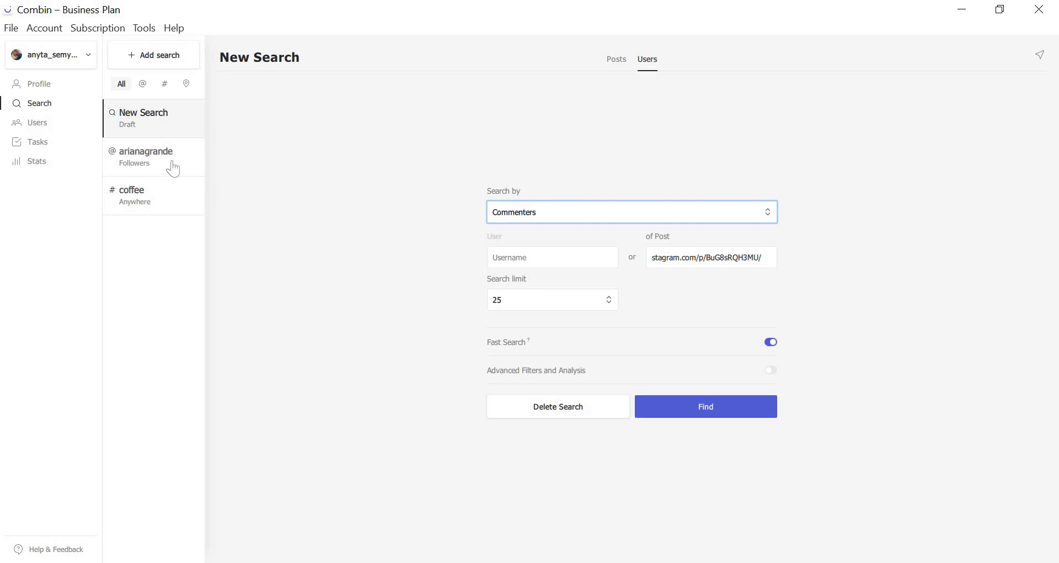
# Open the saved arianagrande follower results, then the coffee hashtag results.
pyautogui.click(146, 156)
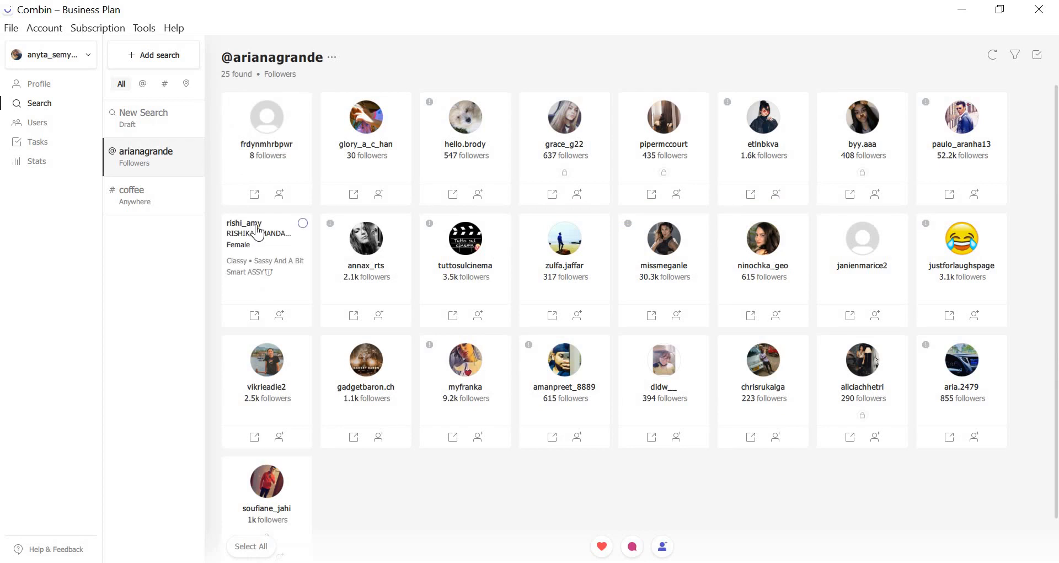
pyautogui.moveTo(324, 266)
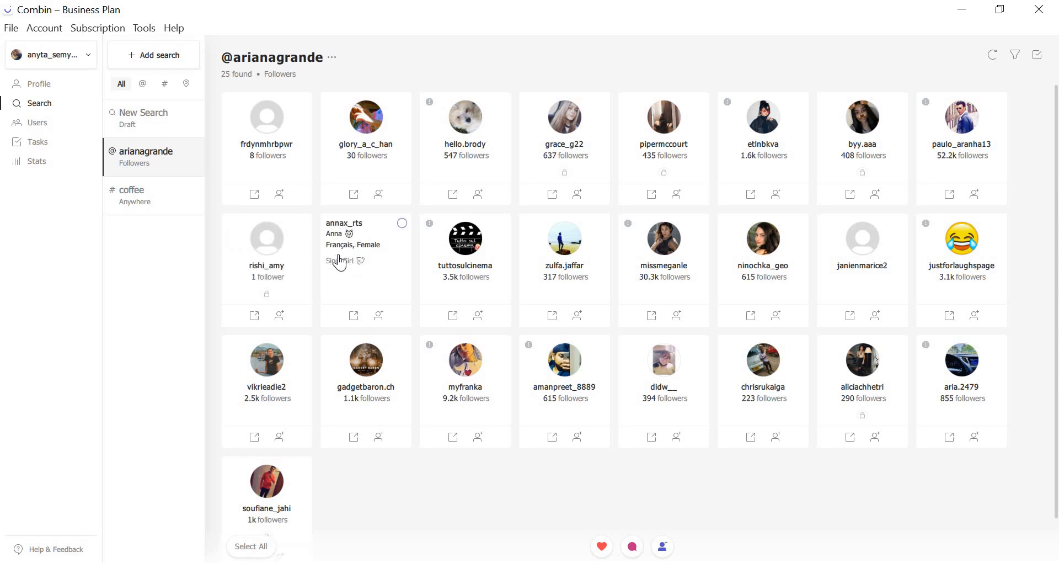
pyautogui.click(133, 195)
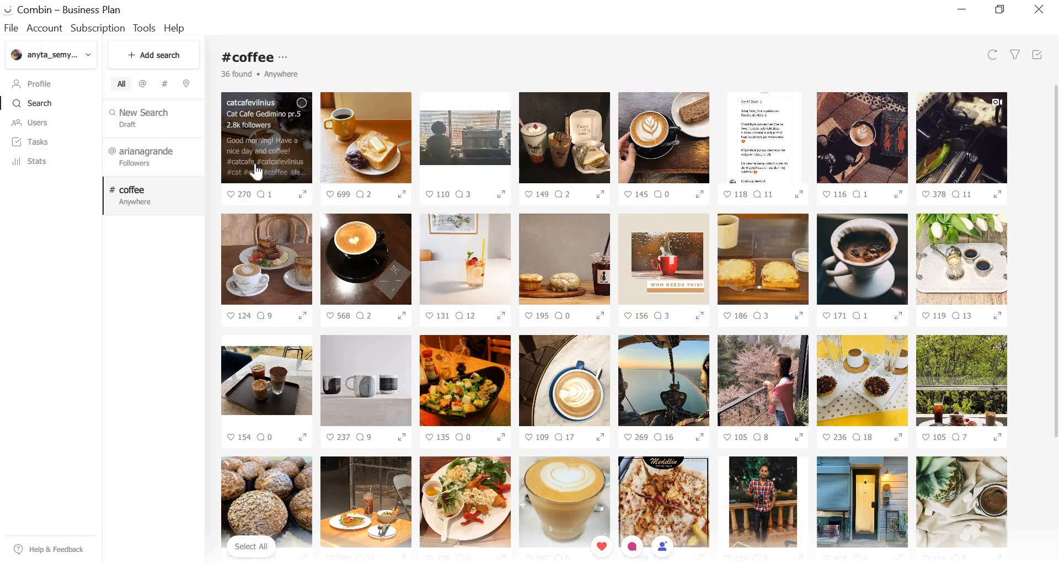
pyautogui.moveTo(39, 138)
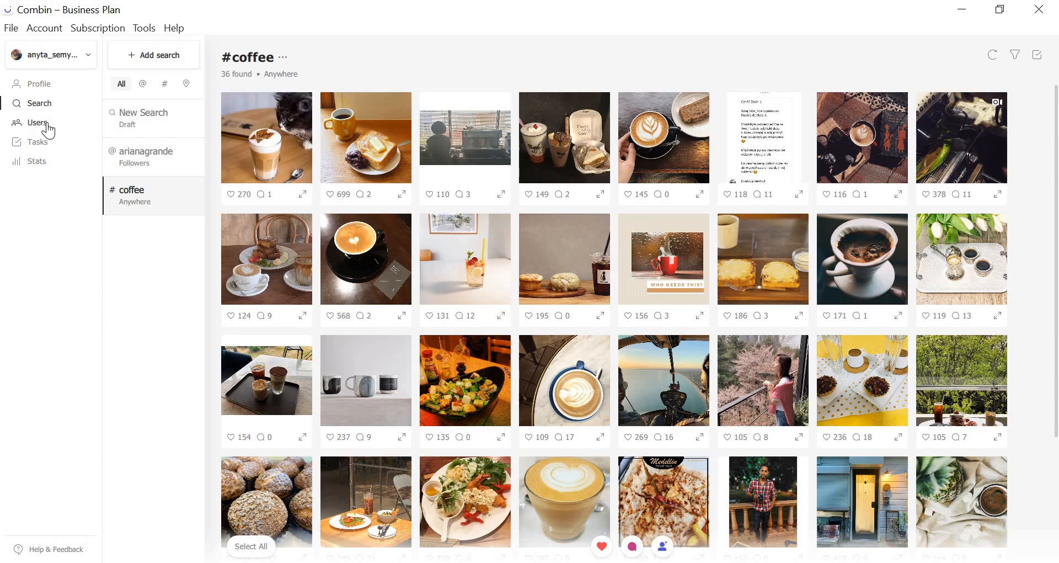
# Open the Users section showing the Following list of 873 accounts.
pyautogui.click(38, 123)
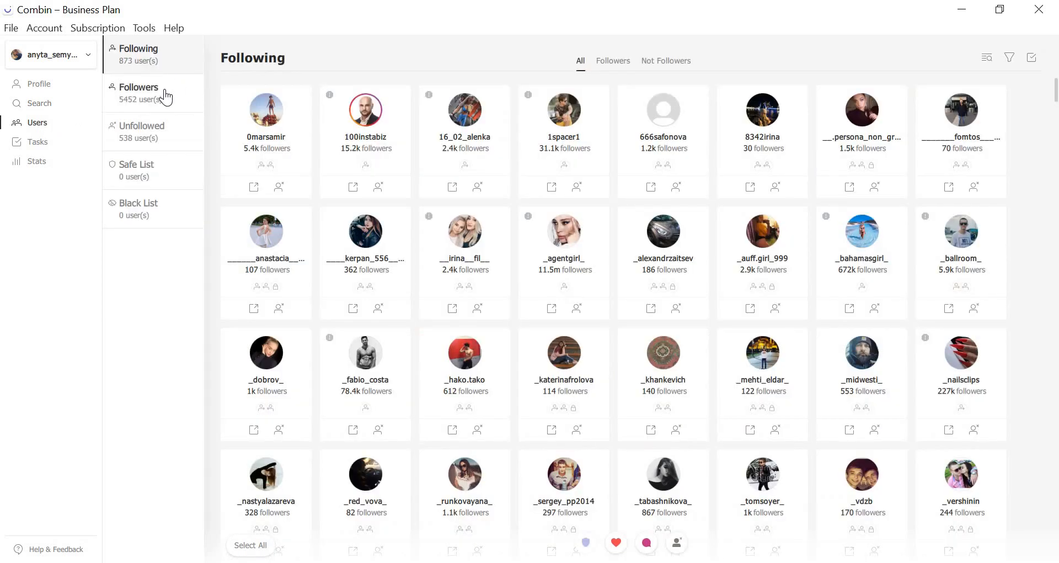
pyautogui.moveTo(188, 210)
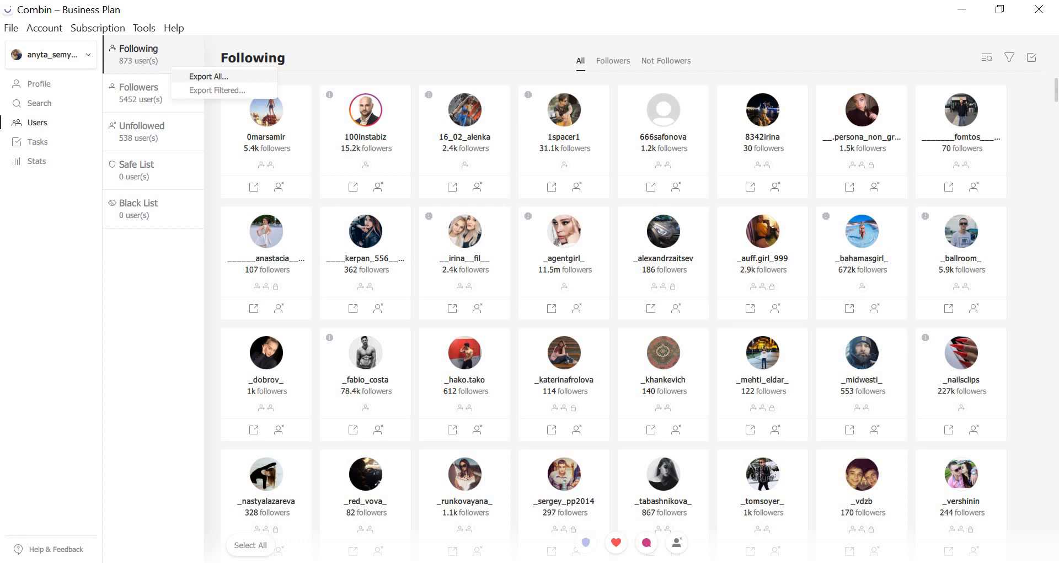
pyautogui.moveTo(188, 86)
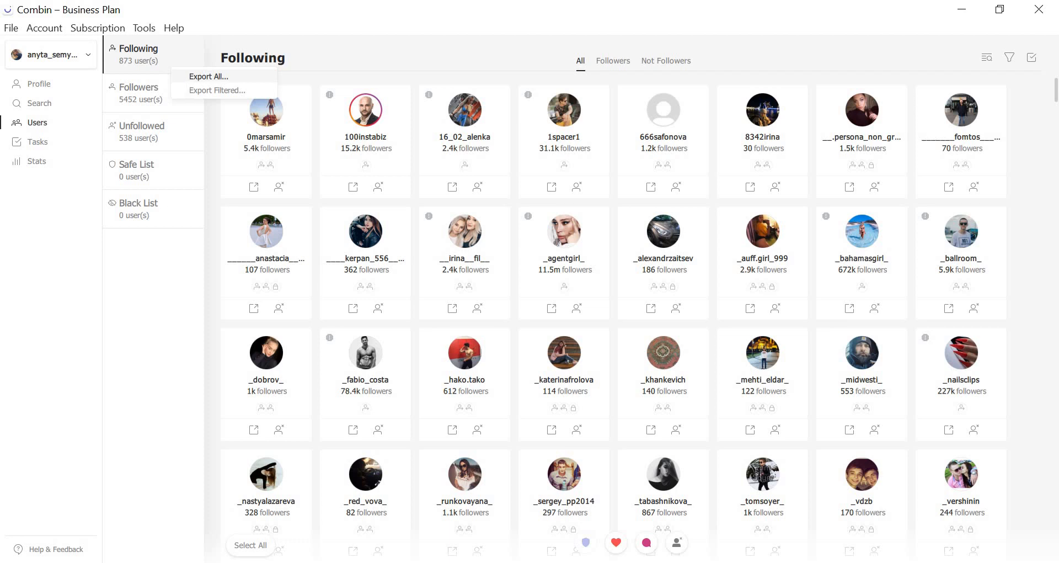
pyautogui.moveTo(186, 79)
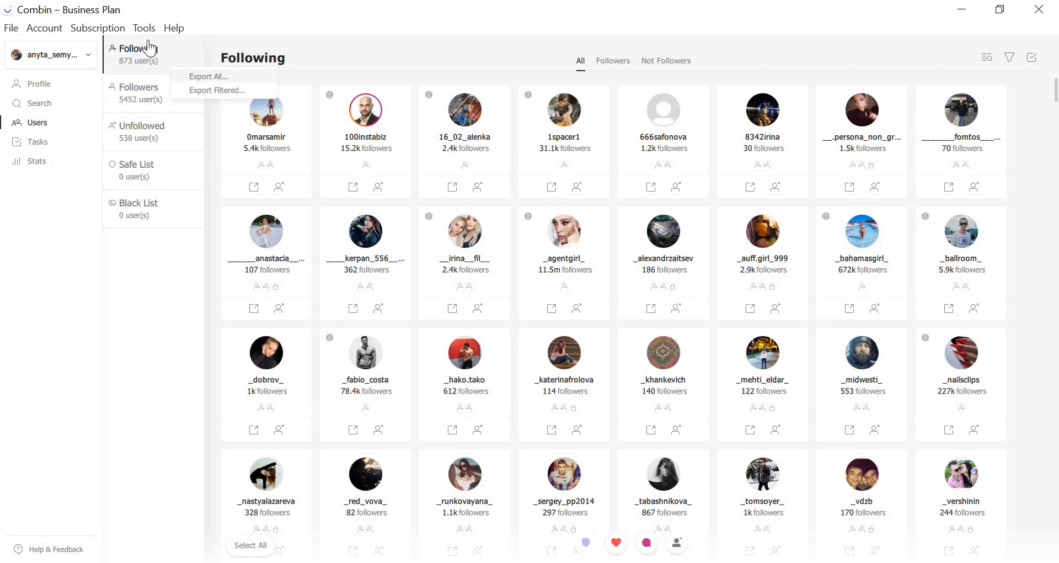
pyautogui.moveTo(144, 27)
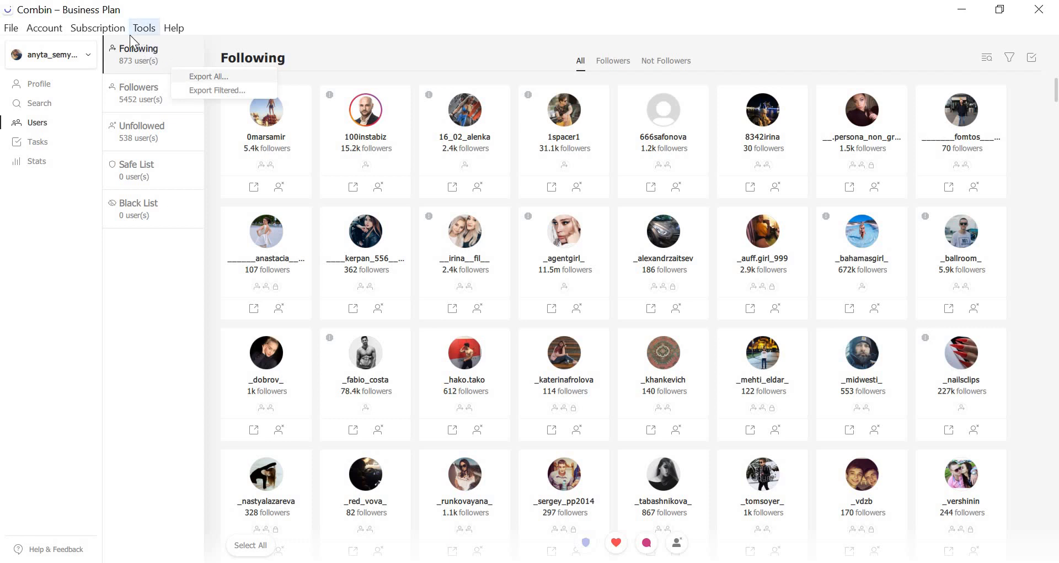
pyautogui.moveTo(150, 32)
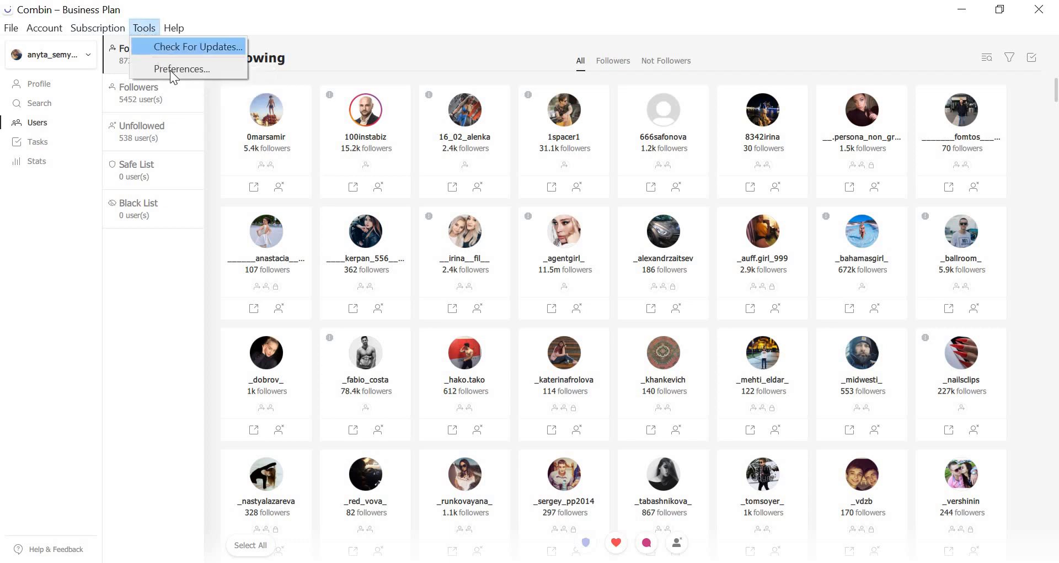
pyautogui.click(181, 69)
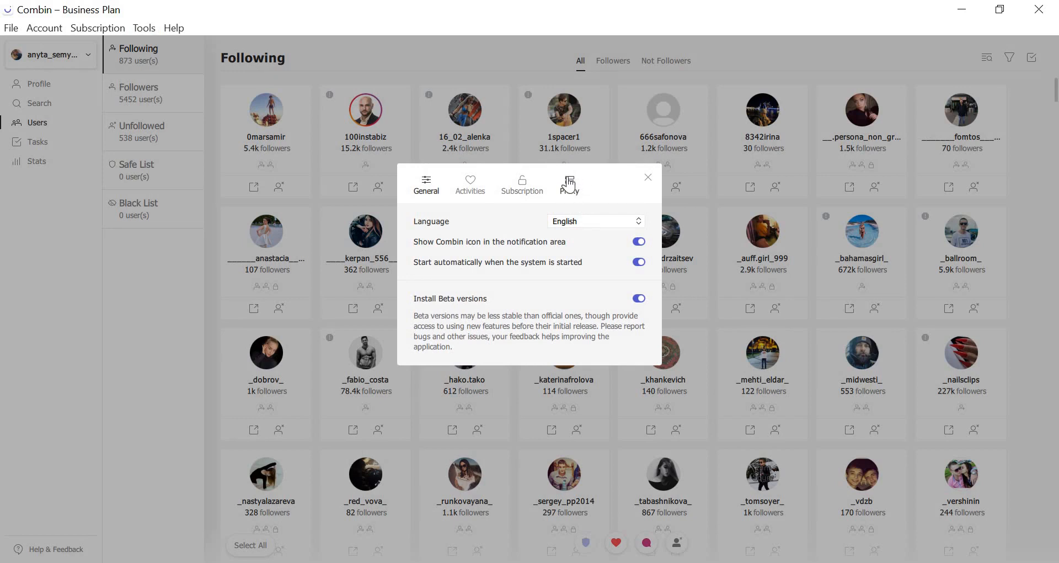
pyautogui.click(570, 184)
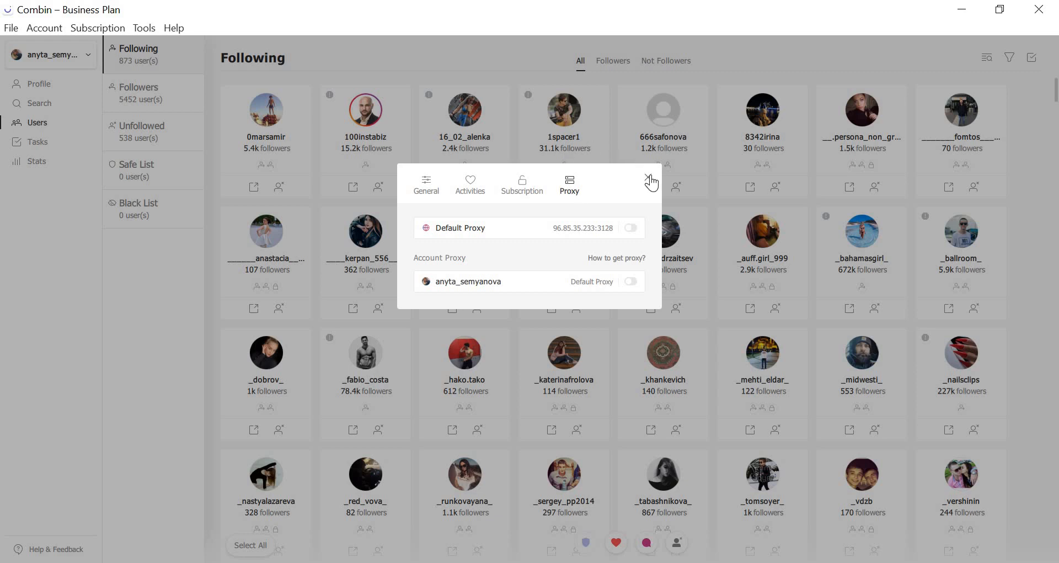
pyautogui.click(649, 181)
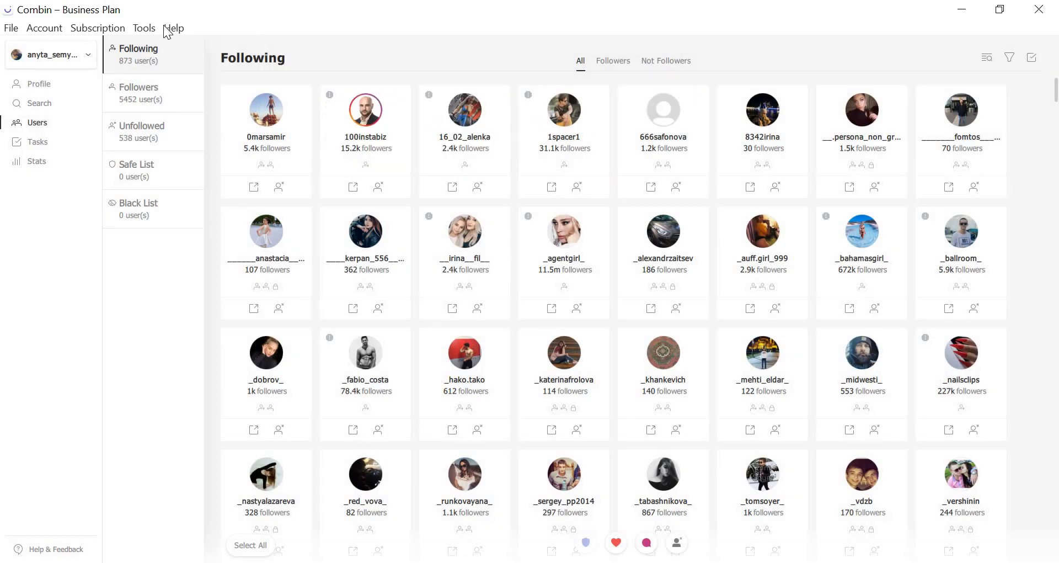
# Run Tools > Check For Updates, confirming version 2.0.0.1670 is current.
pyautogui.click(144, 28)
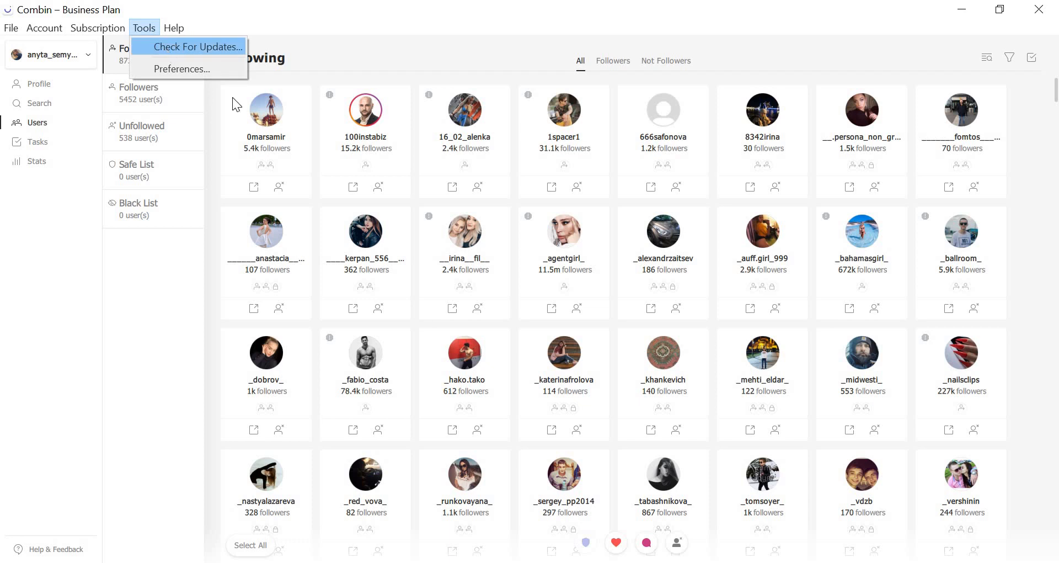
pyautogui.click(196, 46)
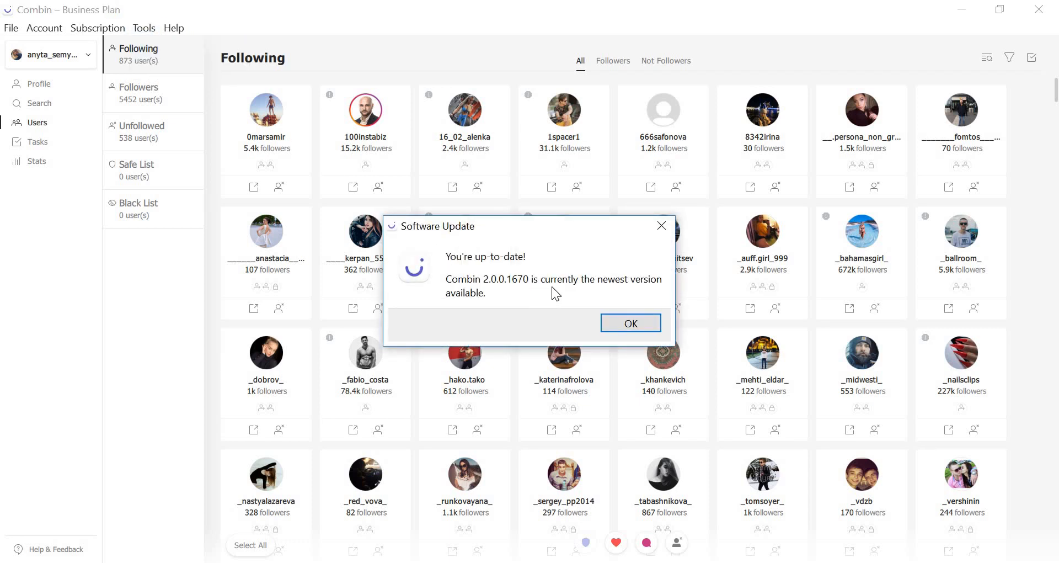